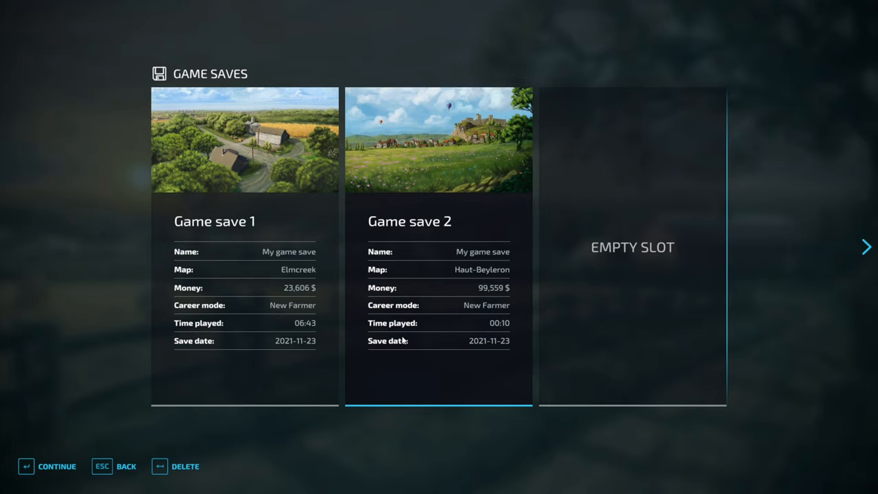
Step: Quit Farming Simulator 22 from the Game Saves screen back to the Windows desktop
left_click(176, 467)
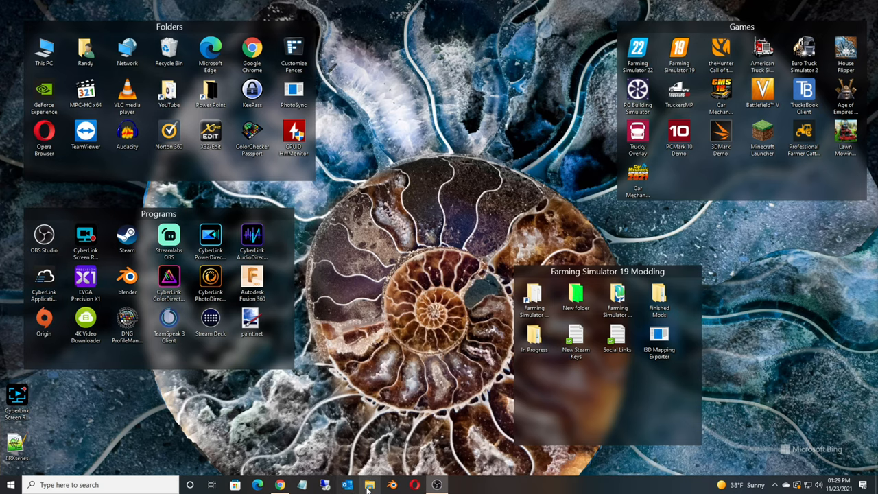
Step: Navigate to Documents > My Games > FarmingSimulator2022 and select the savegameBackup folder
left_click(370, 486)
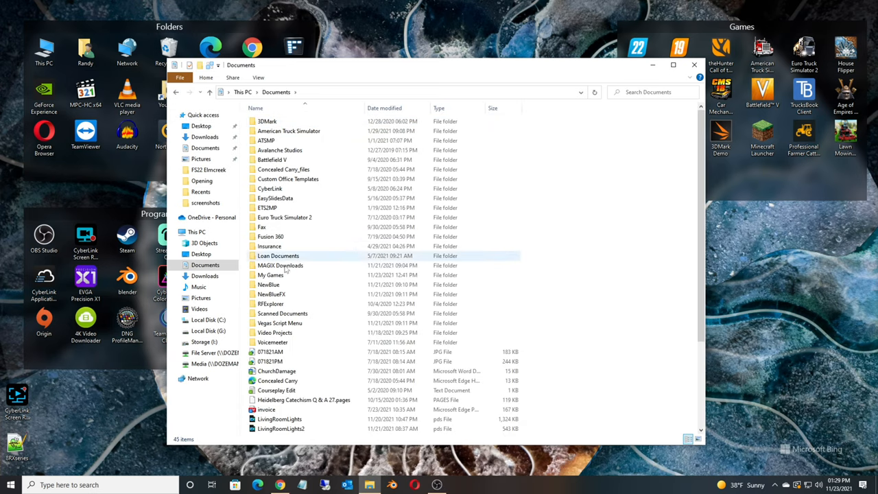
double_click(269, 275)
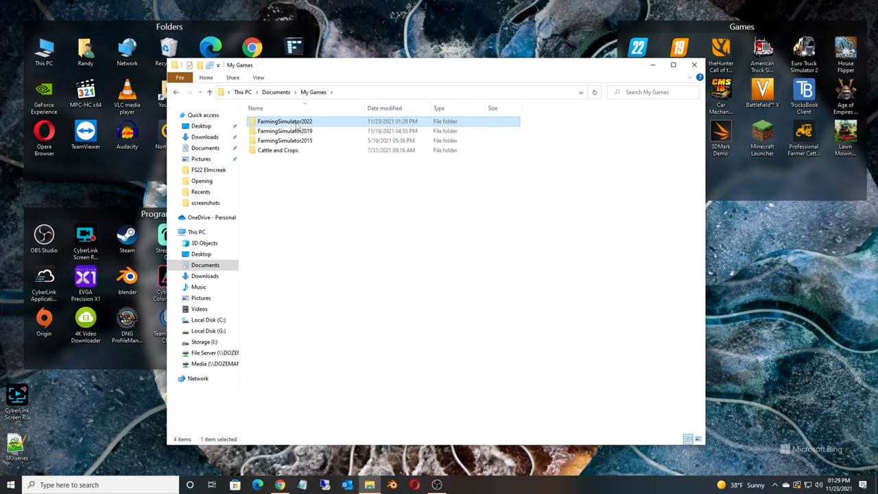
double_click(283, 121)
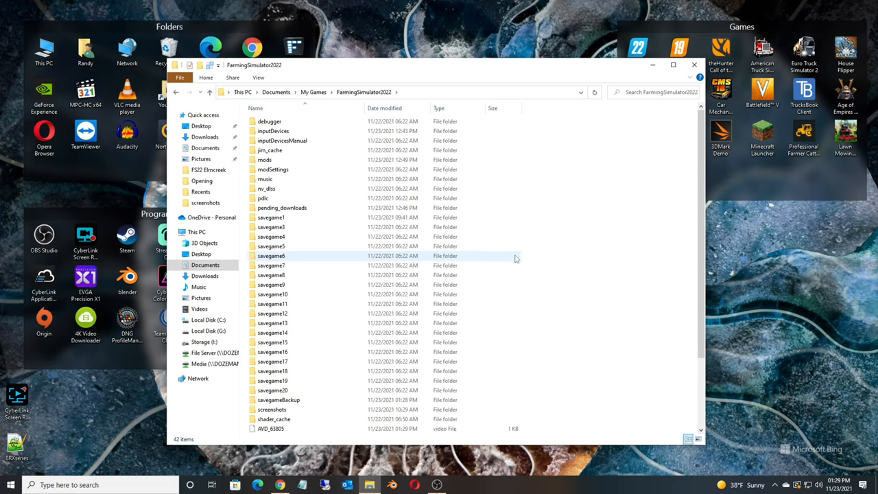
mouse_move(428, 236)
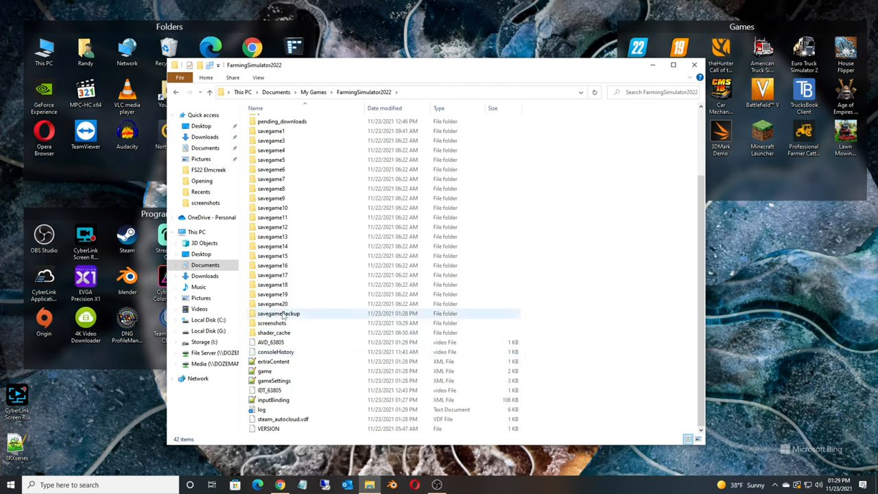
left_click(277, 313)
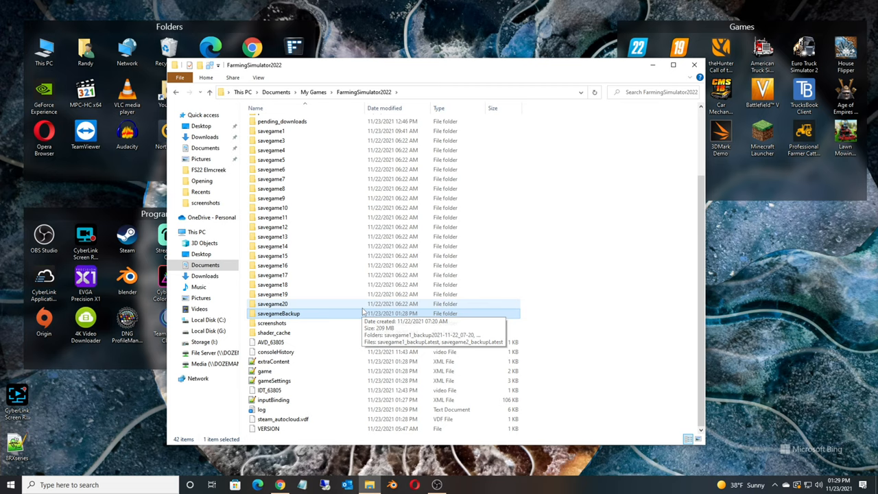
mouse_move(362, 310)
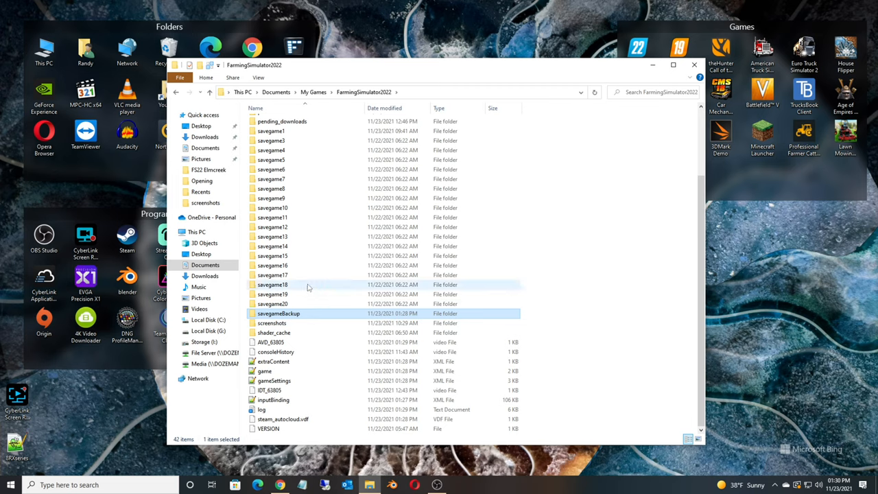
left_click(279, 313)
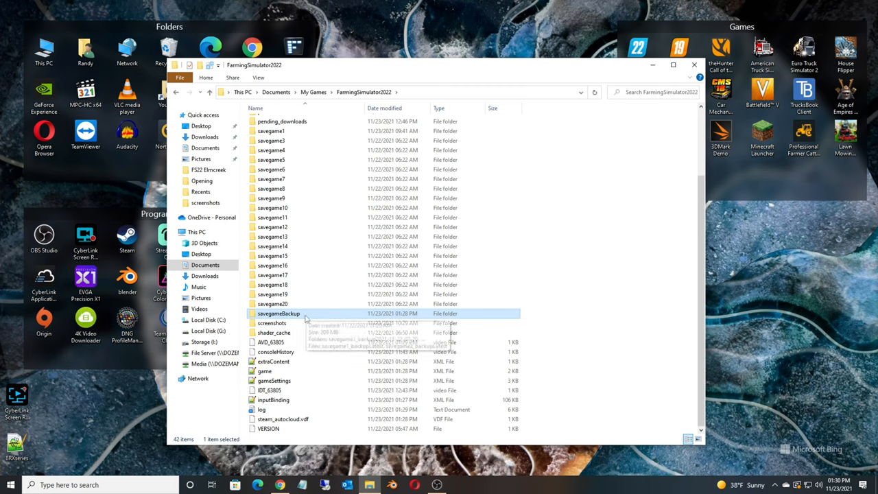
mouse_move(280, 313)
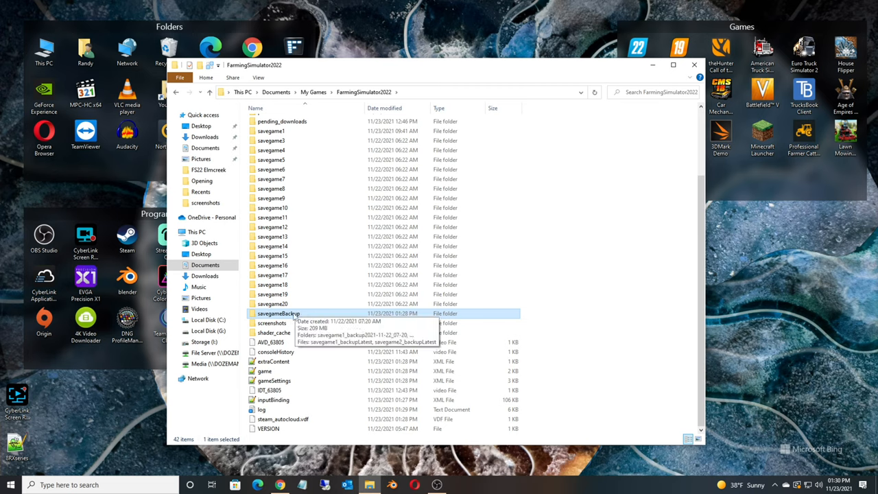
double_click(279, 313)
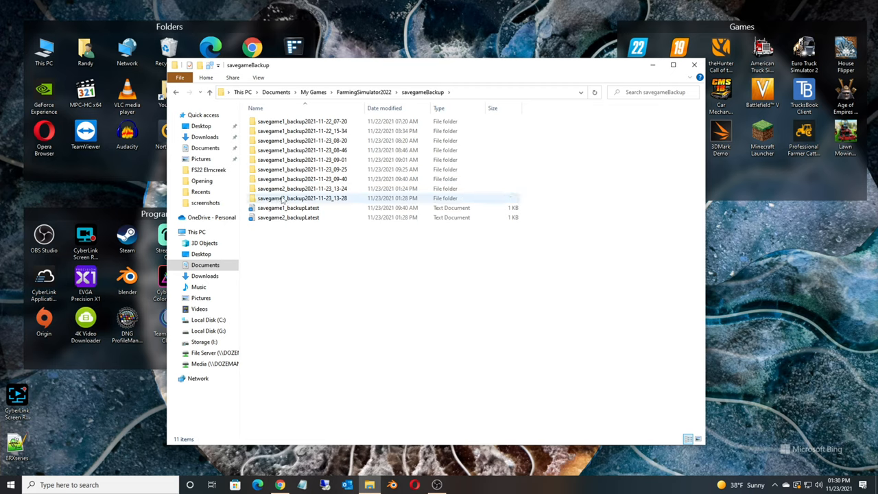
left_click(302, 198)
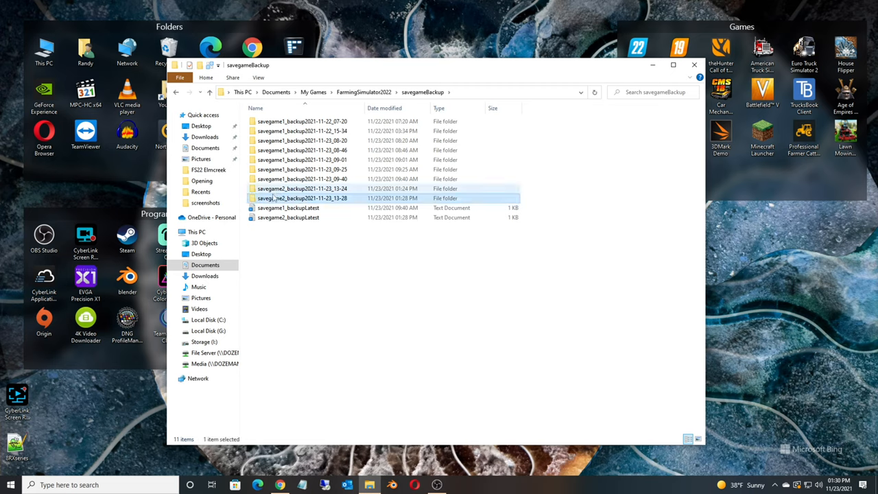
double_click(291, 197)
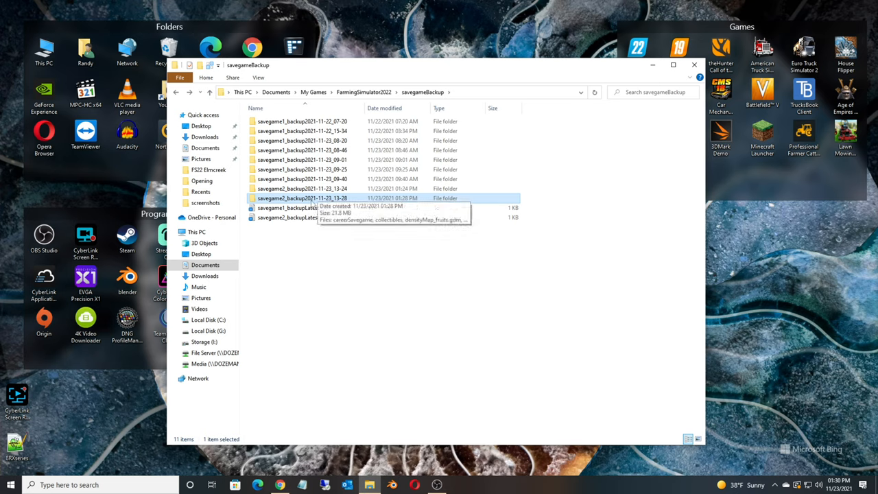
double_click(288, 197)
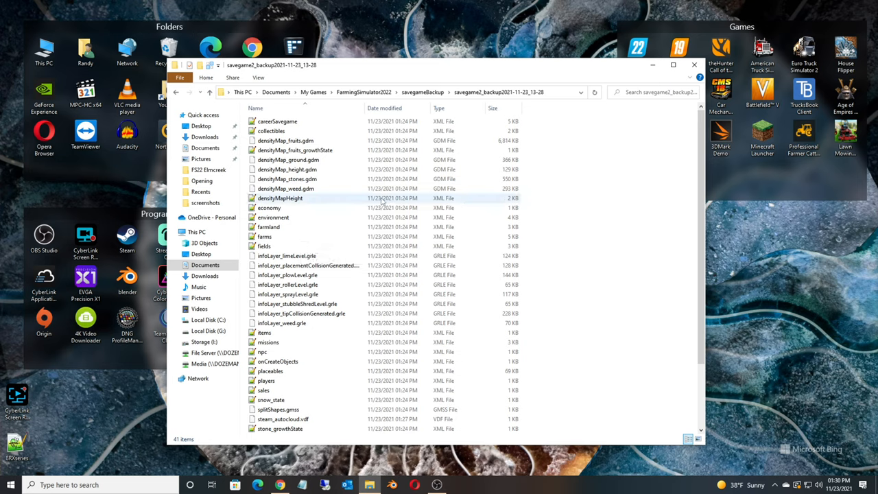
Step: Select all files in the backup and copy them via the context menu
key("ctrl+a")
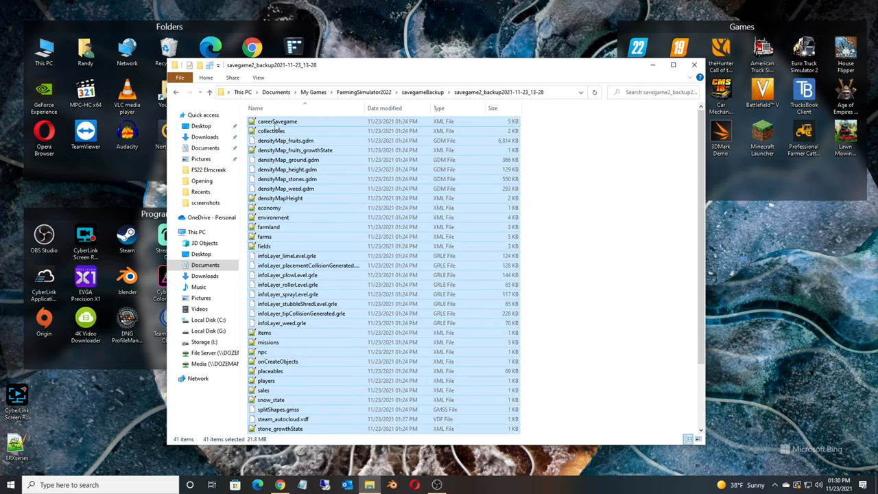
right_click(278, 121)
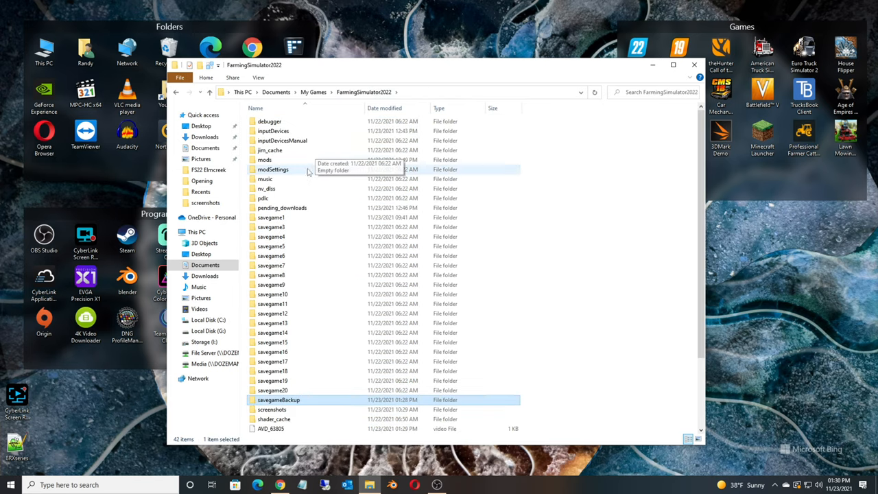
mouse_move(544, 205)
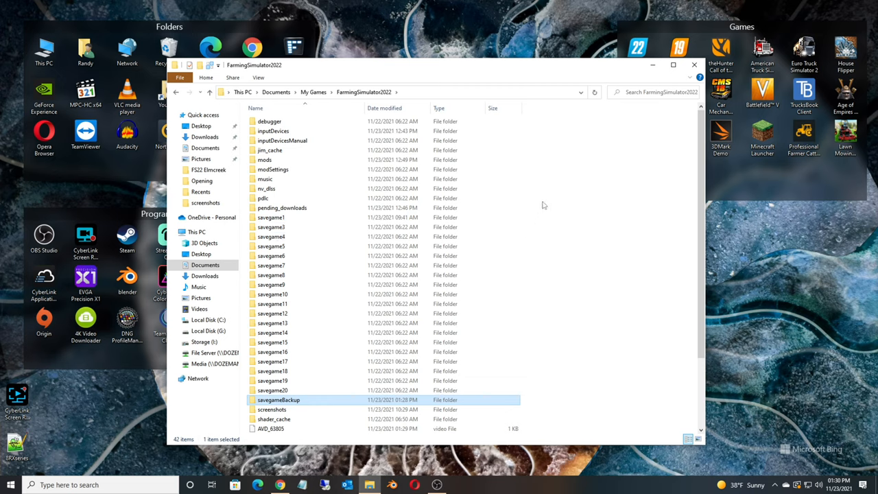
Step: Create a new folder named savegame2 in FarmingSimulator2022 and enter it for pasting
right_click(544, 205)
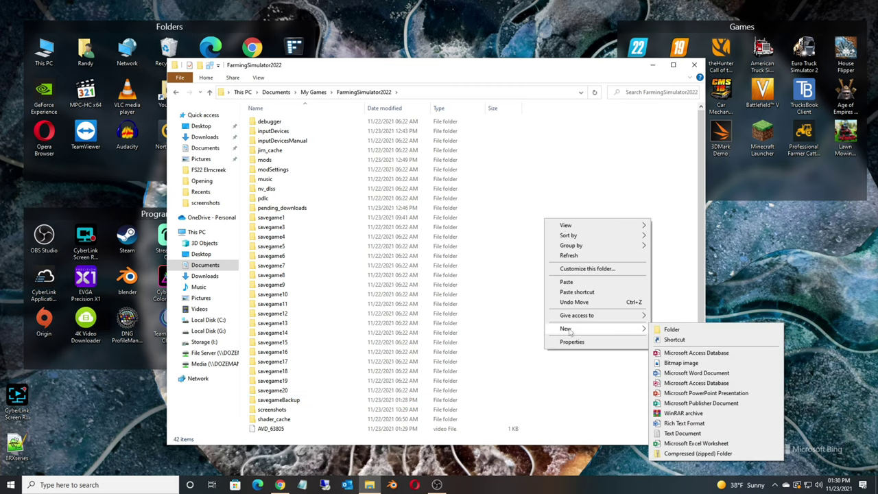
left_click(671, 329)
type("savegame2")
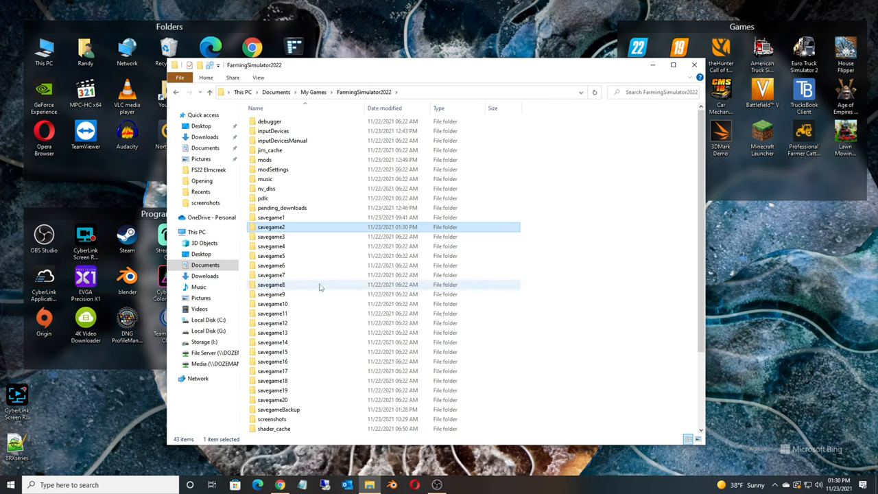
mouse_move(272, 236)
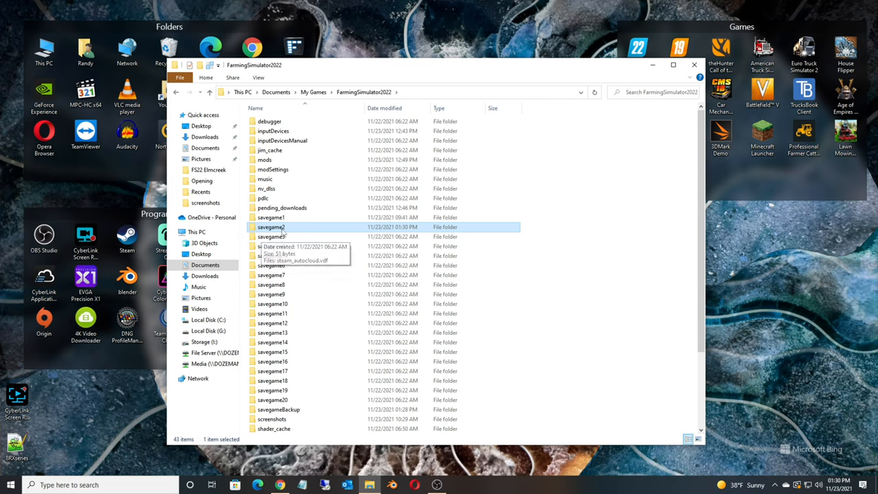
mouse_move(263, 198)
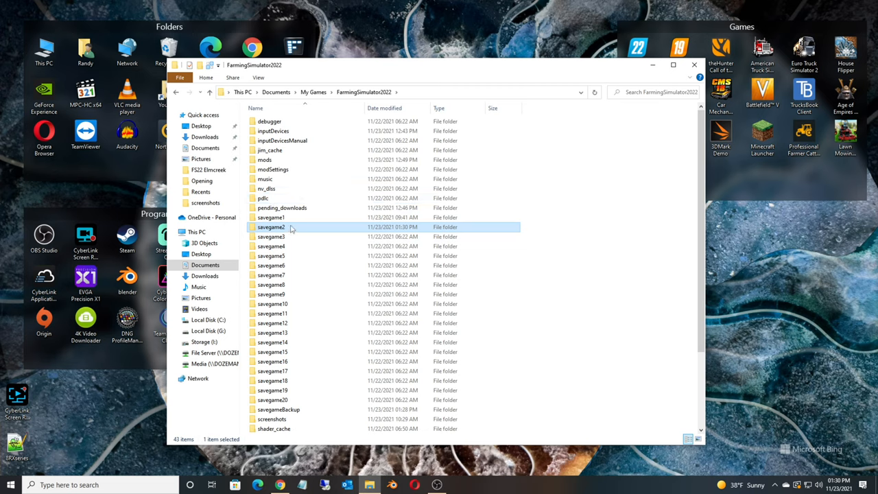
double_click(272, 226)
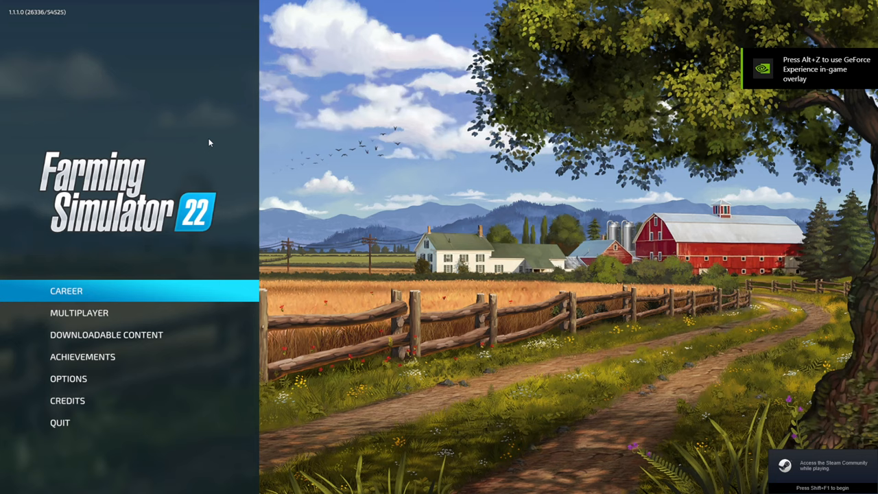
mouse_move(82, 303)
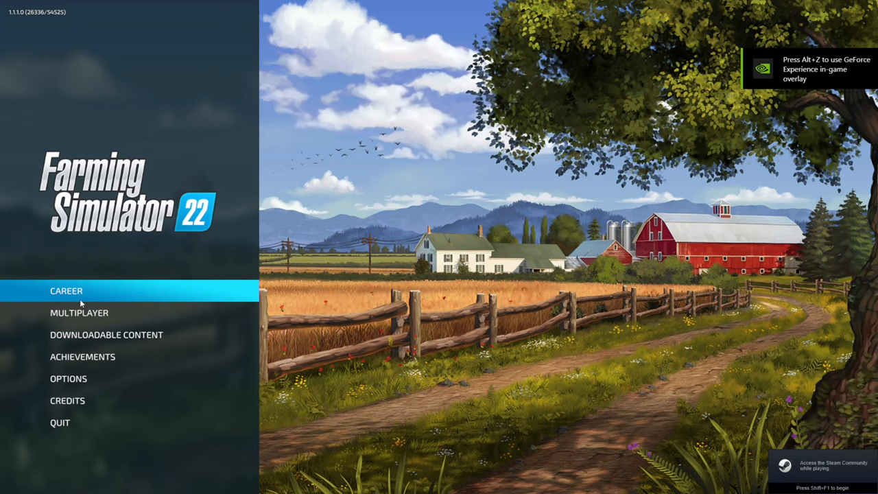
mouse_move(77, 258)
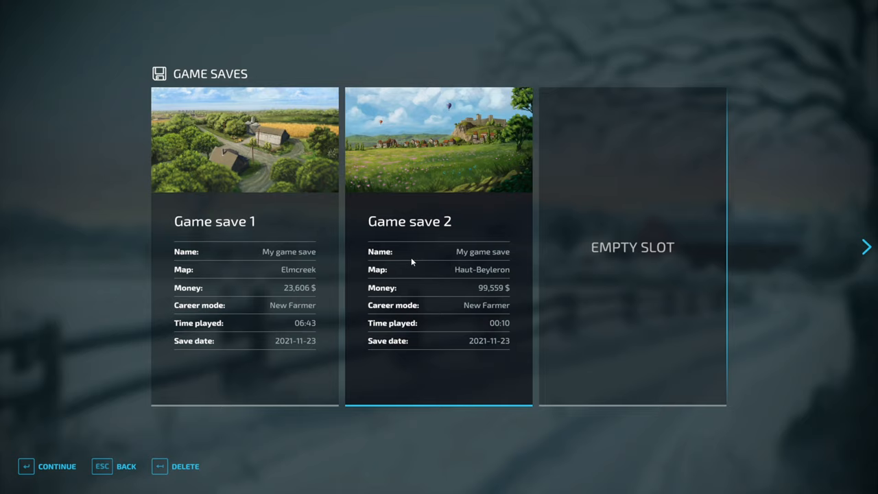
mouse_move(378, 230)
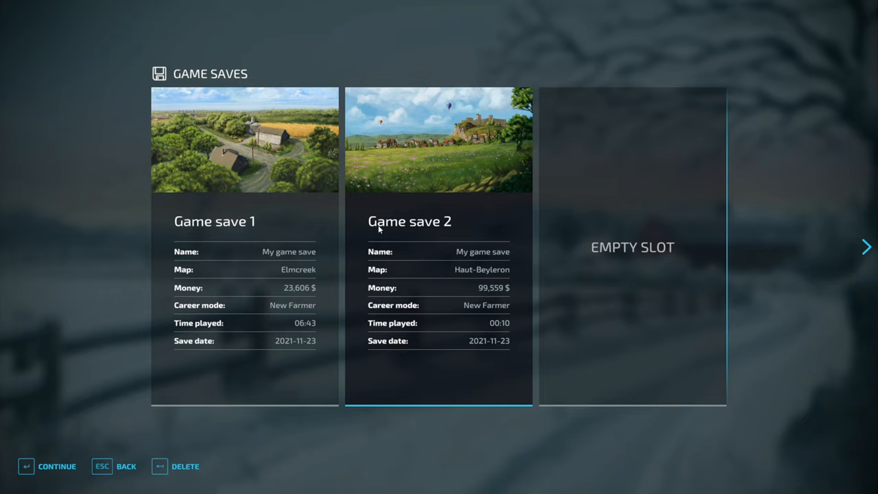
mouse_move(365, 206)
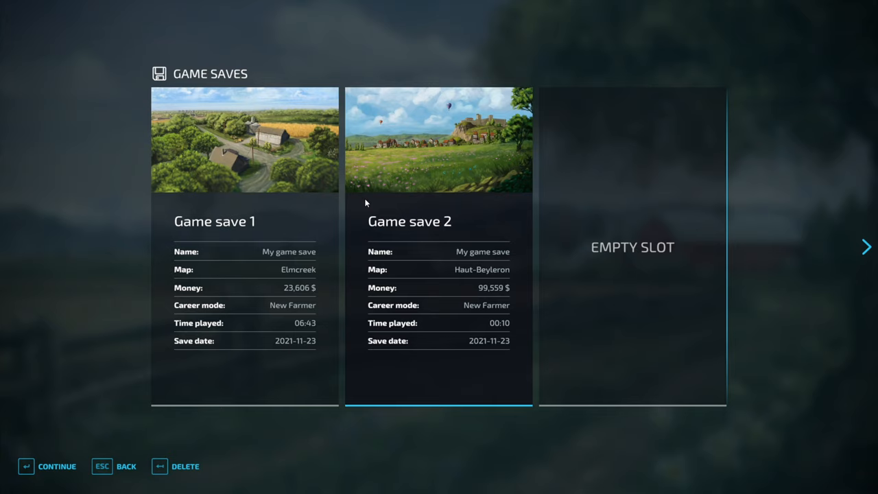
mouse_move(419, 247)
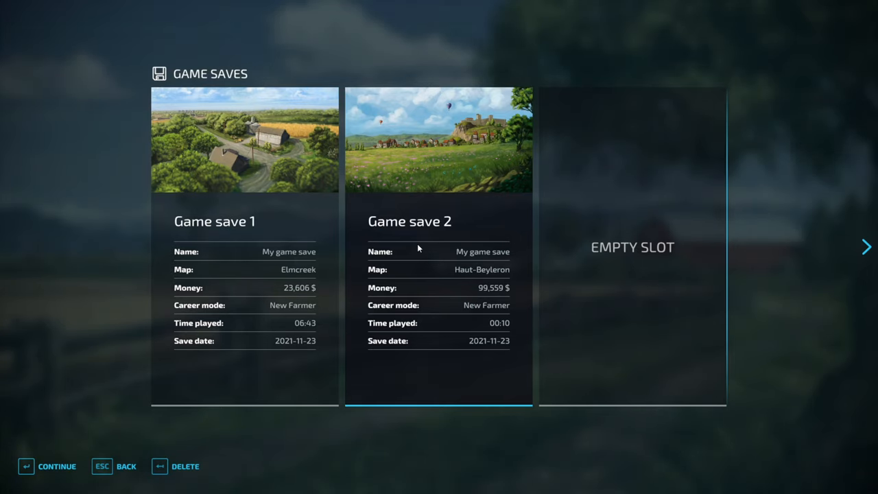
mouse_move(419, 225)
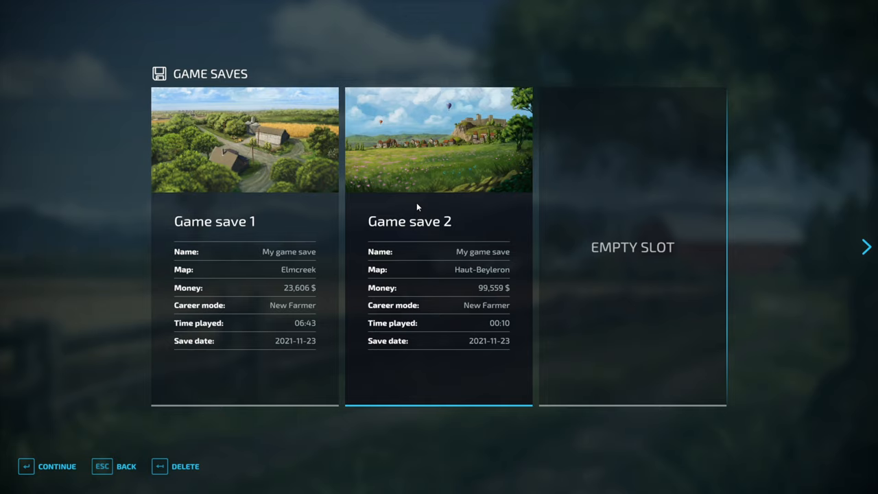
mouse_move(417, 192)
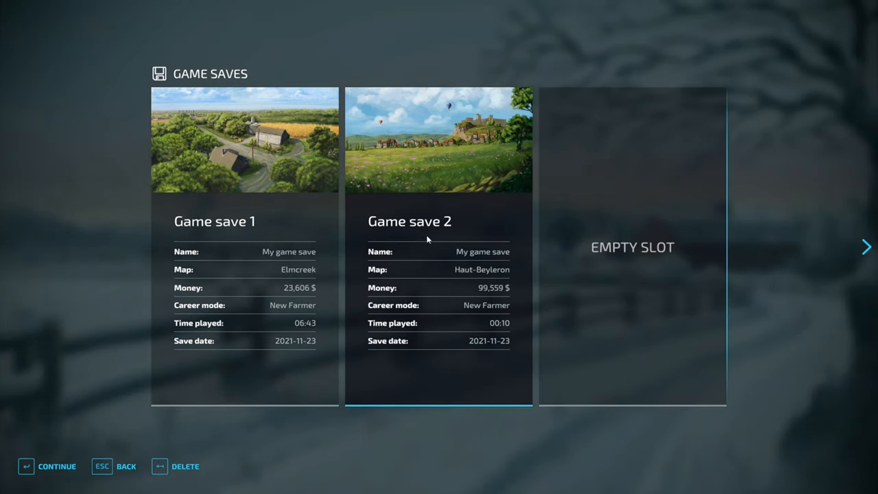
mouse_move(425, 209)
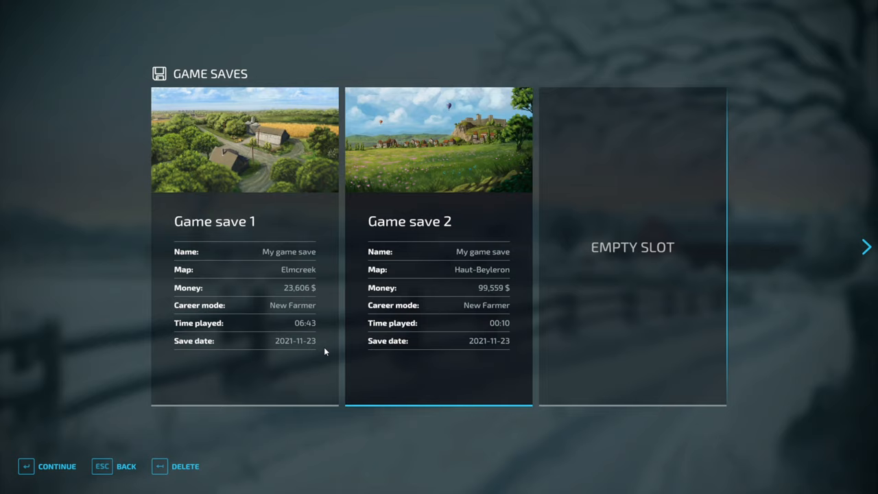
mouse_move(323, 260)
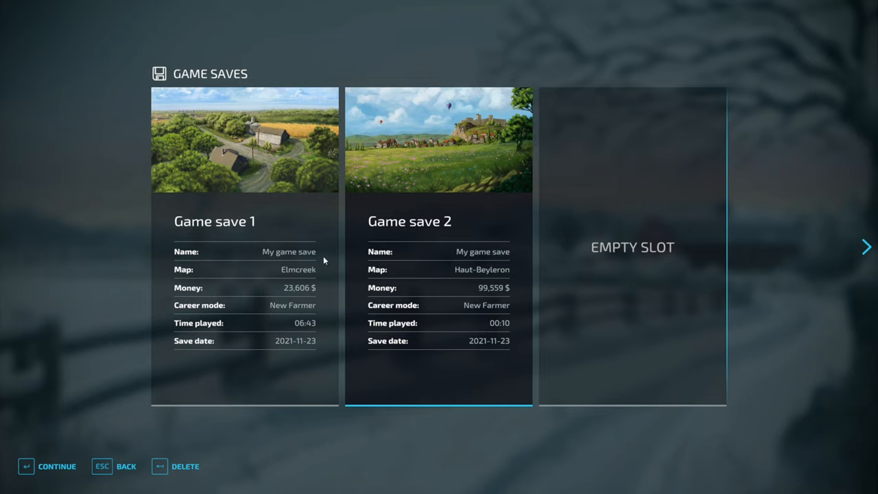
mouse_move(324, 247)
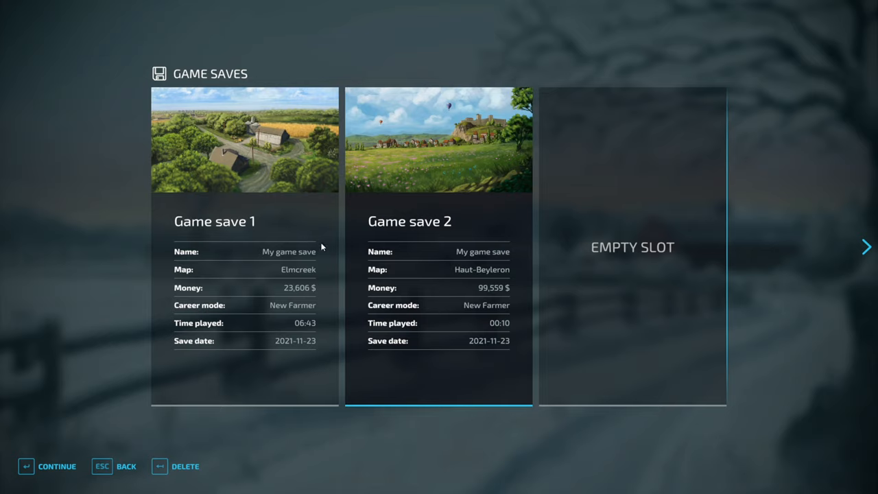